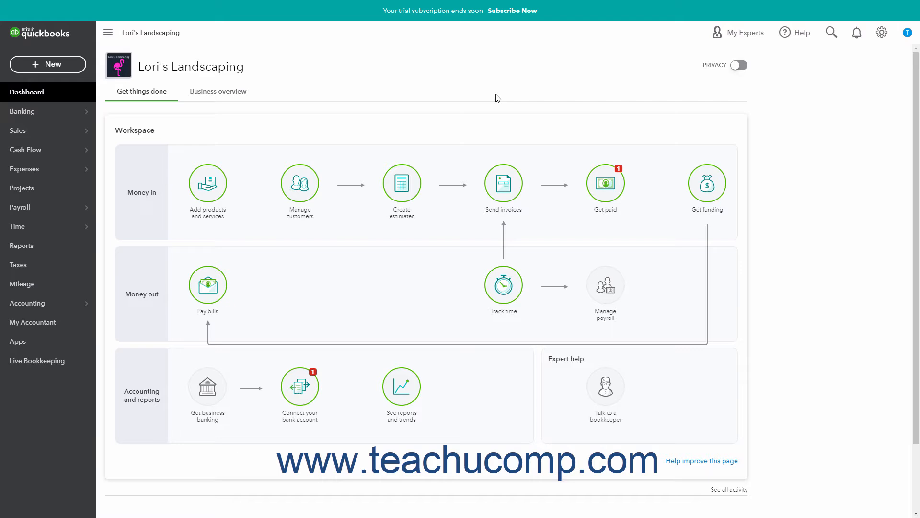
mouse_move(447, 215)
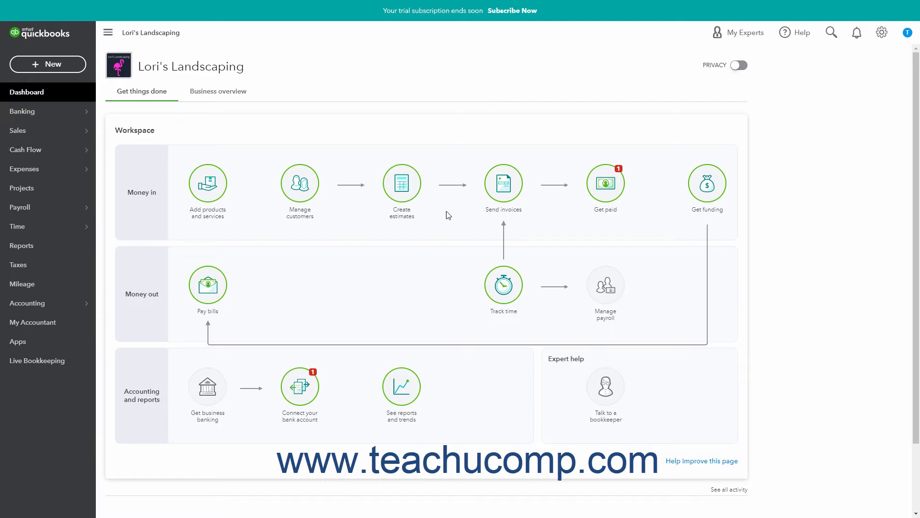
- Open Reports from the left navigation to reach the custom reports list
left_click(21, 246)
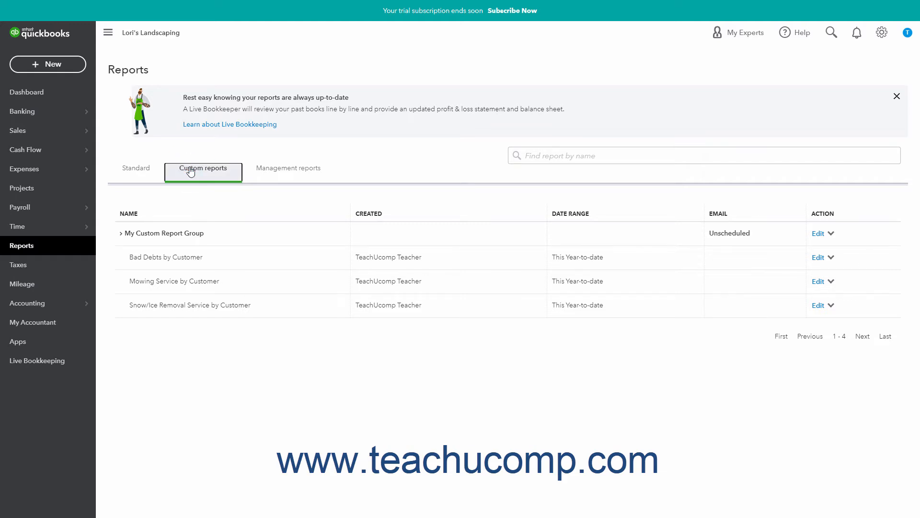
mouse_move(172, 307)
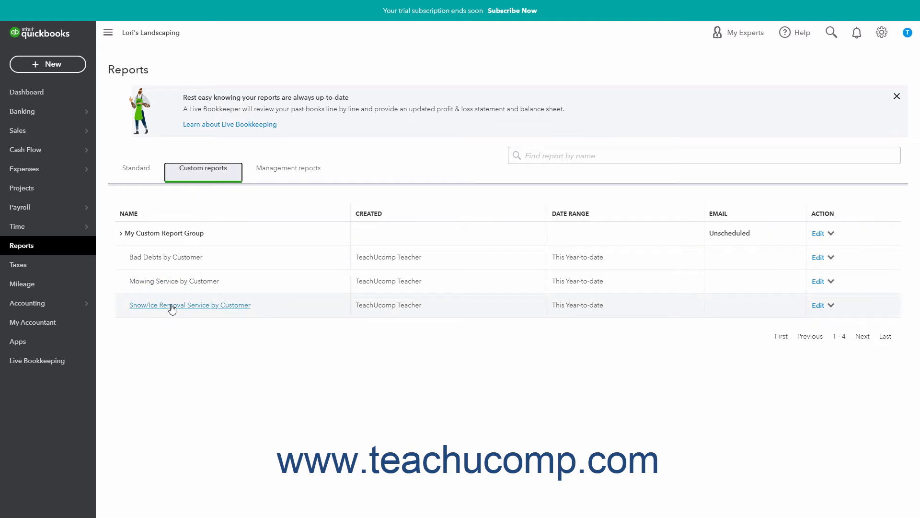
mouse_move(184, 299)
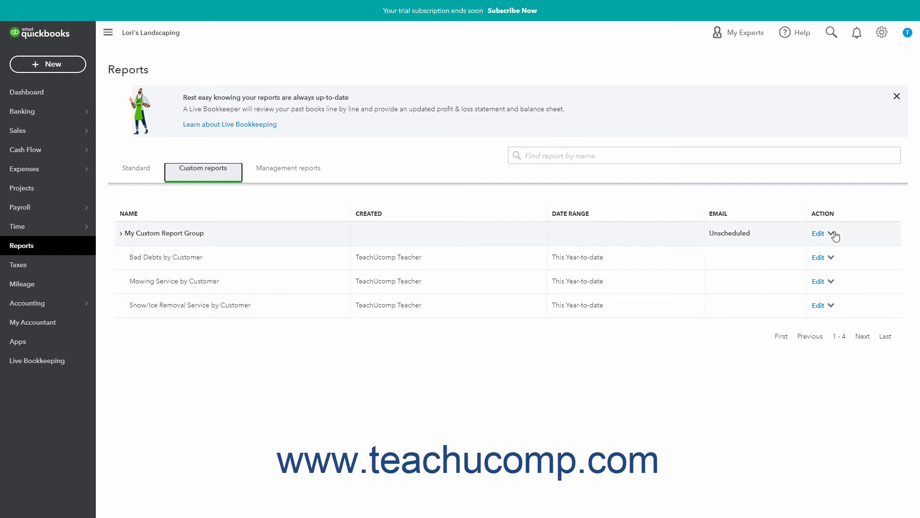
mouse_move(832, 238)
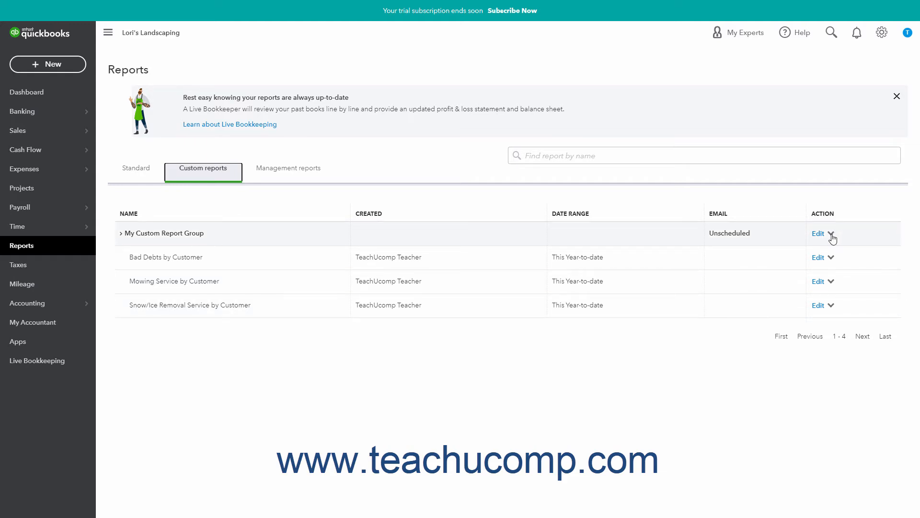
- Export My Custom Report Group as a PDF from its Action menu
left_click(832, 233)
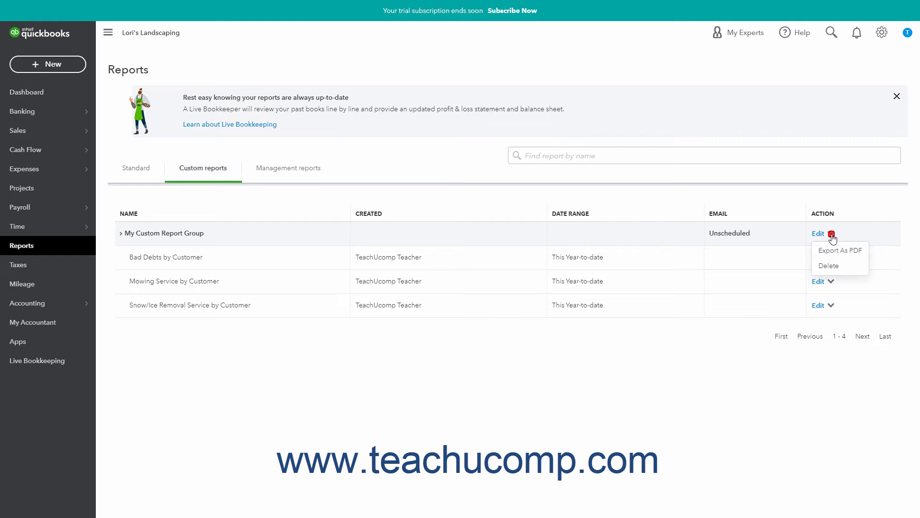
mouse_move(833, 251)
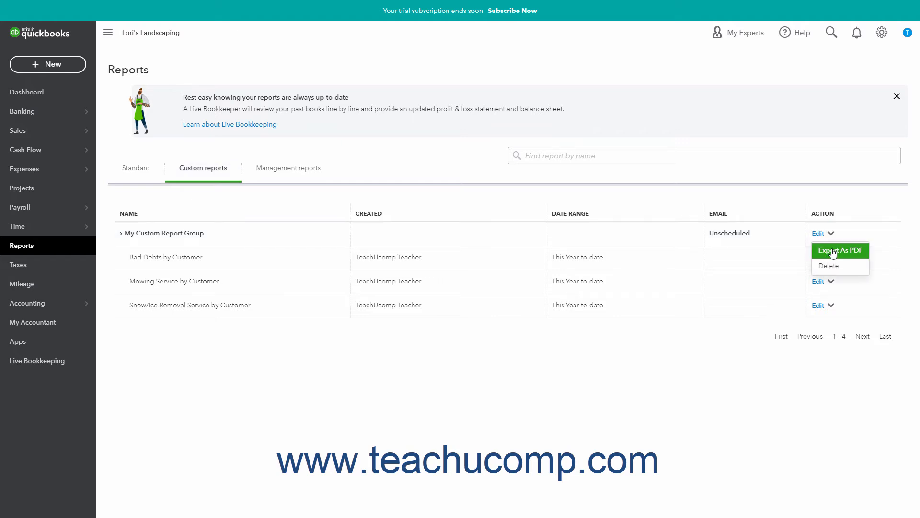
left_click(832, 251)
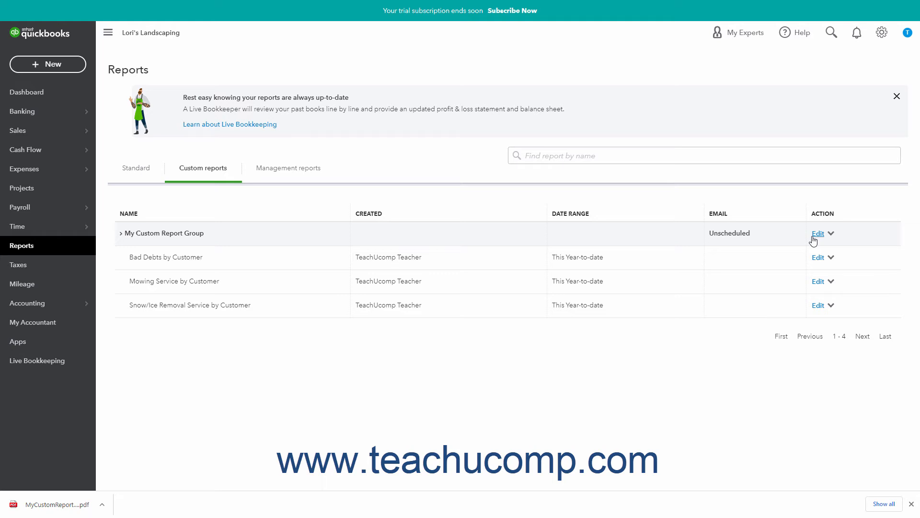
- Edit My Custom Report Group and select its Group Name field
left_click(814, 234)
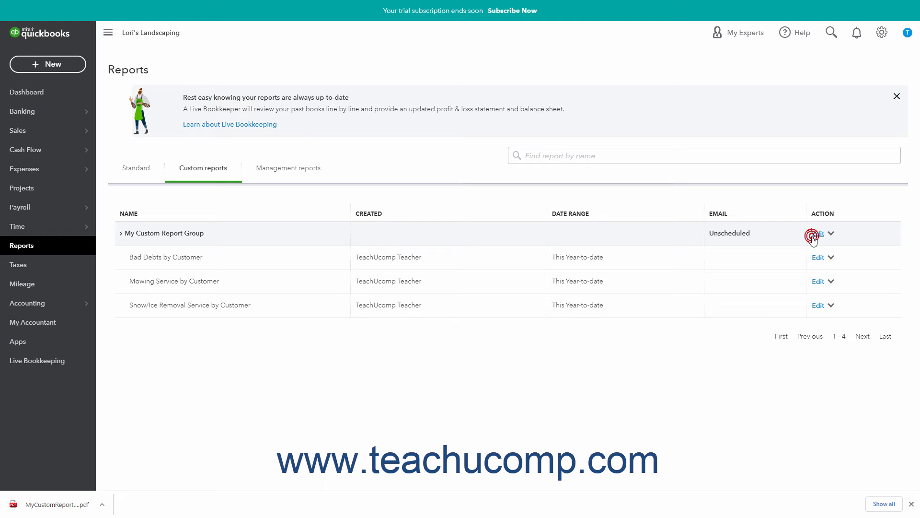
left_click(816, 233)
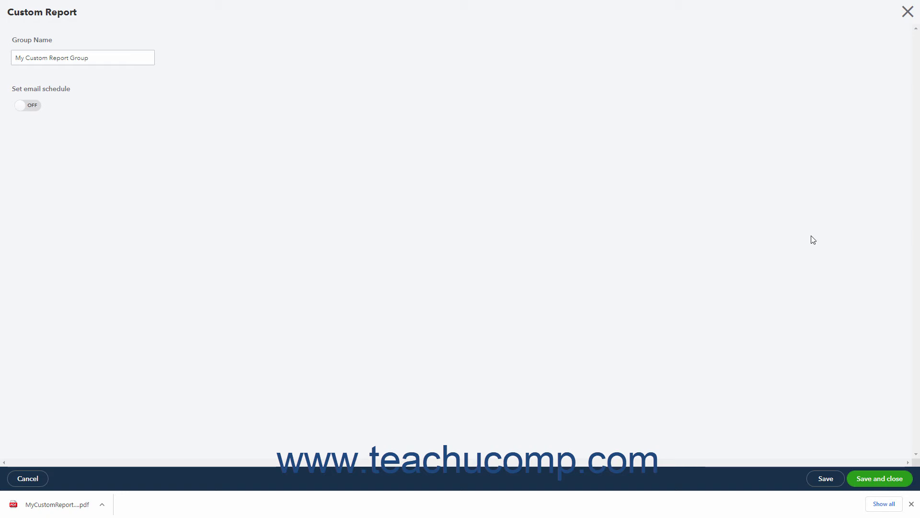
left_click(118, 61)
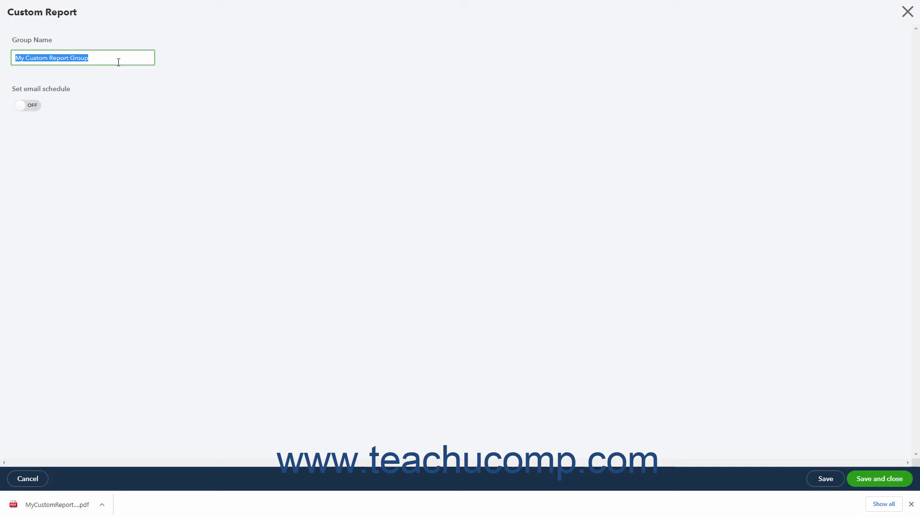
mouse_move(32, 113)
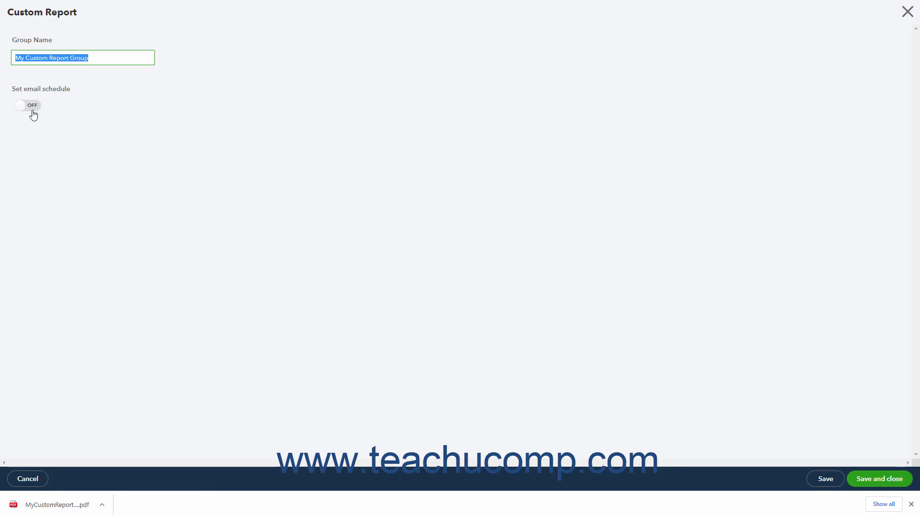
- Switch the email schedule on and set Repeats to Weekly
left_click(25, 105)
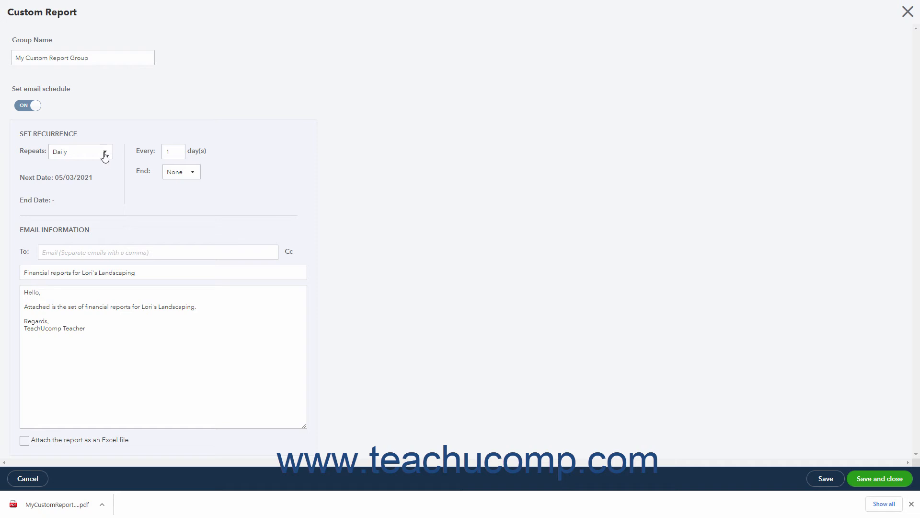
left_click(103, 153)
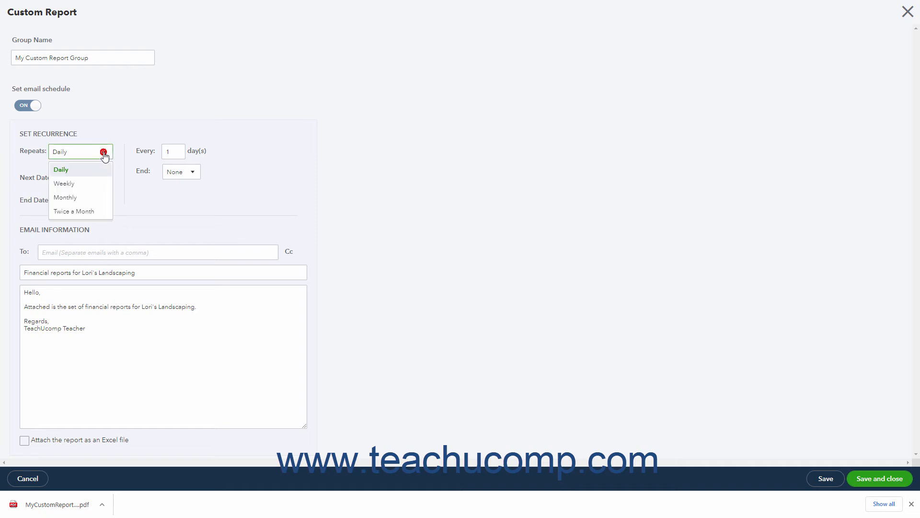
left_click(63, 184)
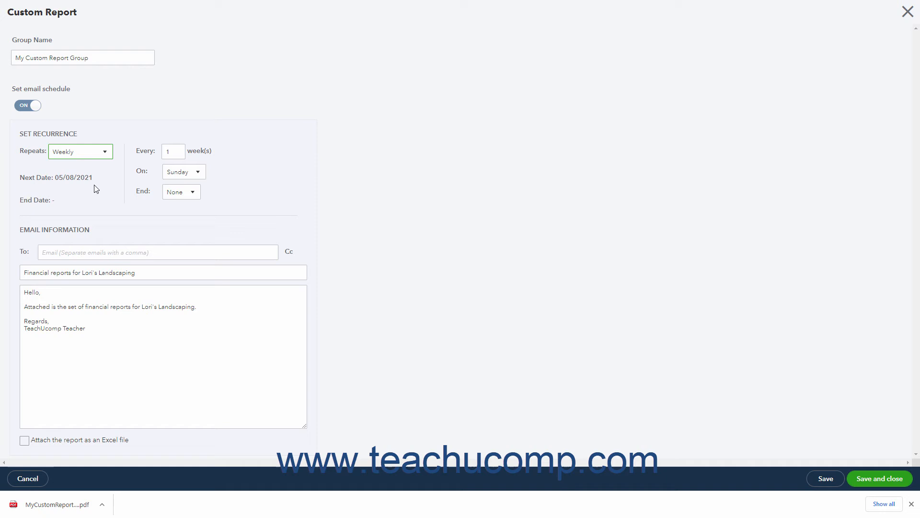
mouse_move(99, 189)
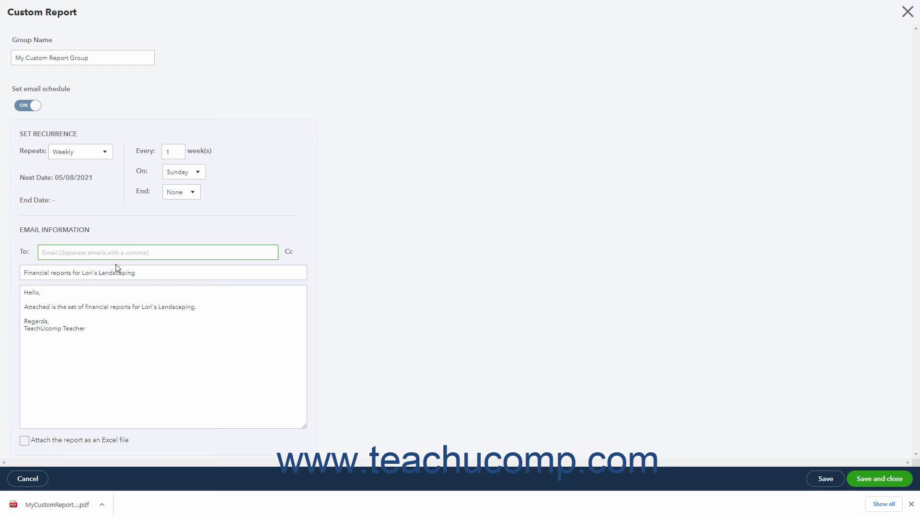
- Change options in the report group's email schedule settings
left_click(110, 306)
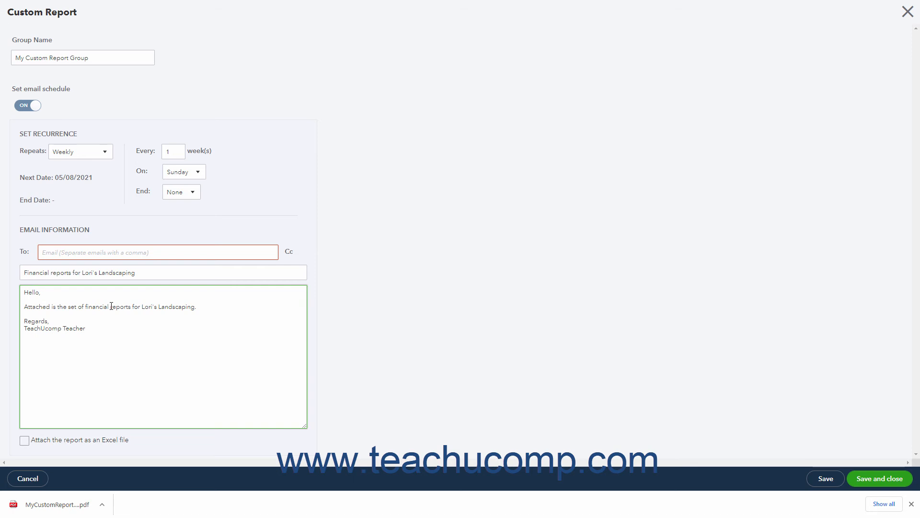
left_click(24, 439)
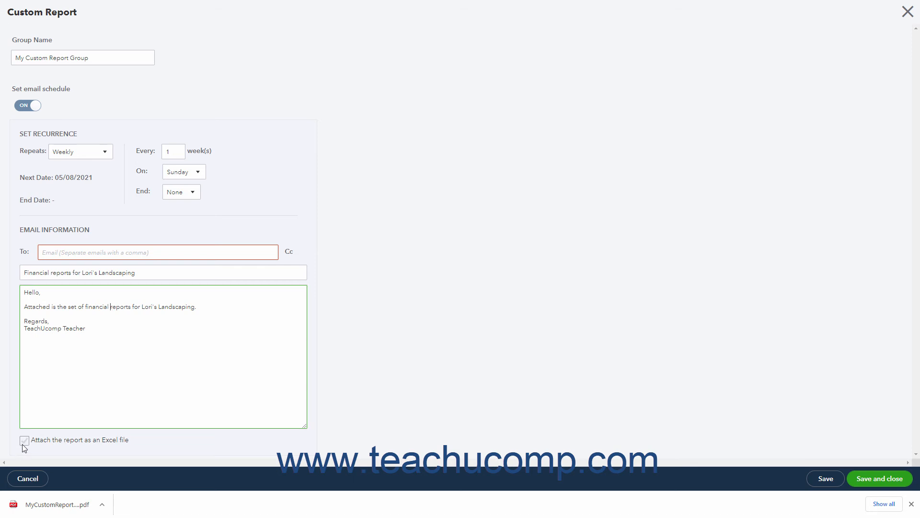
left_click(24, 440)
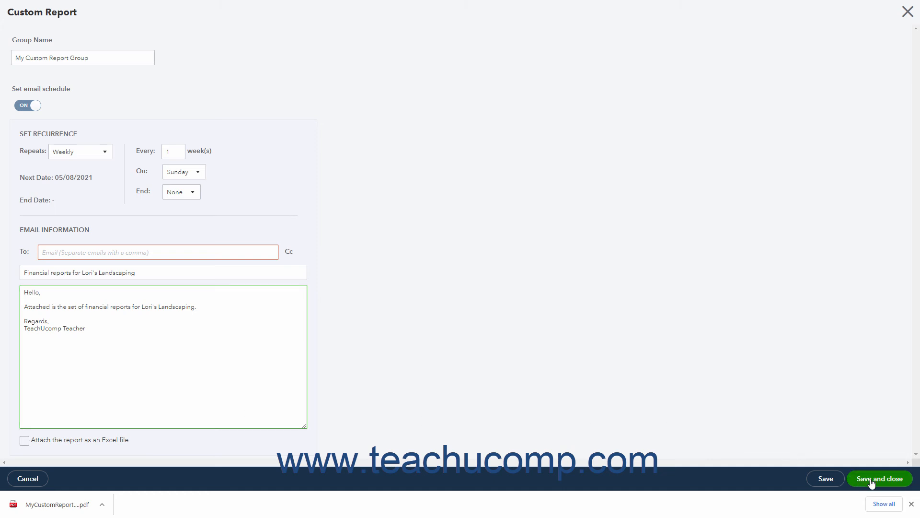
mouse_move(437, 279)
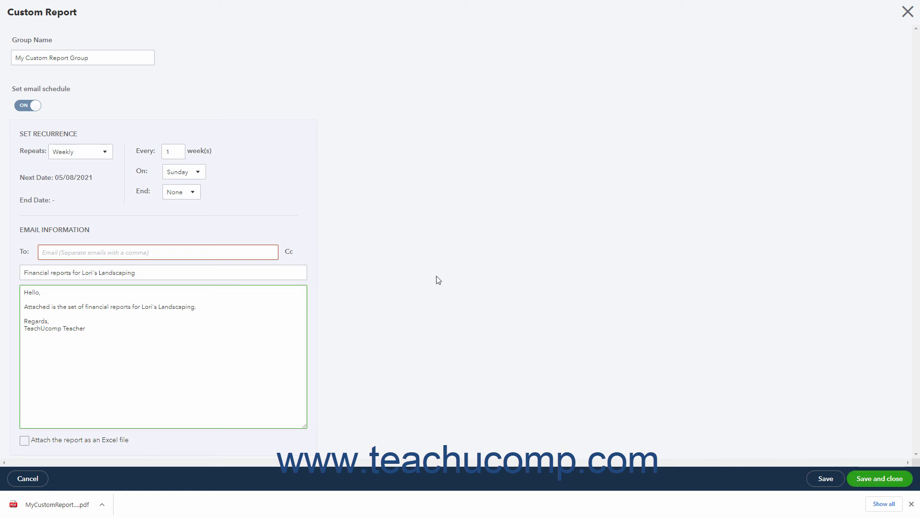
- Switch the email schedule off and save and close the group settings
left_click(27, 106)
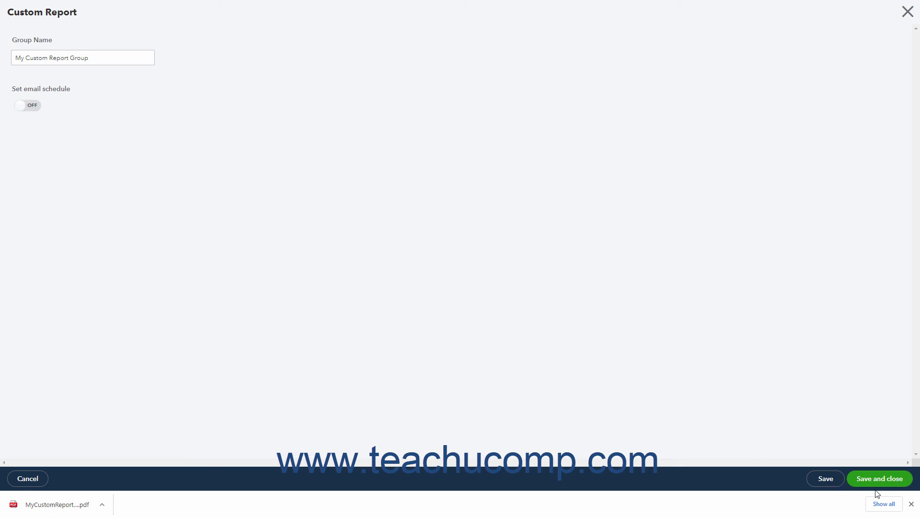
left_click(876, 474)
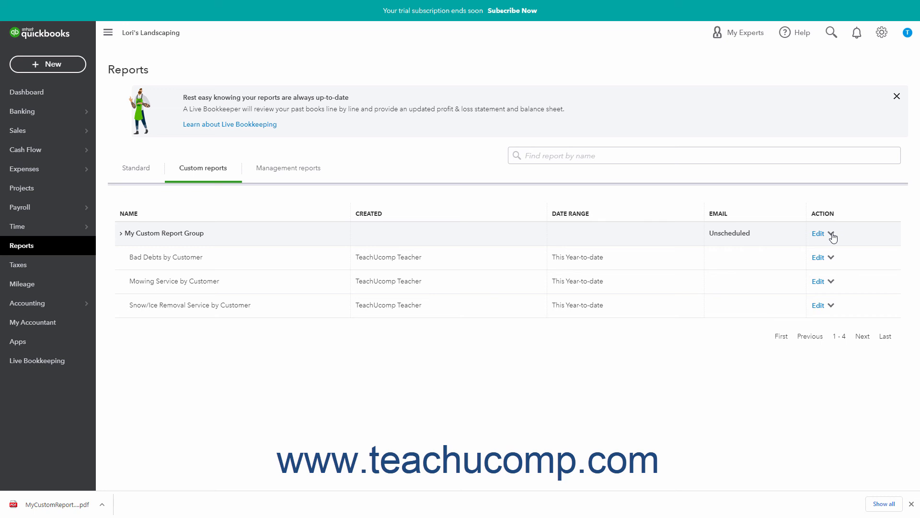
left_click(832, 234)
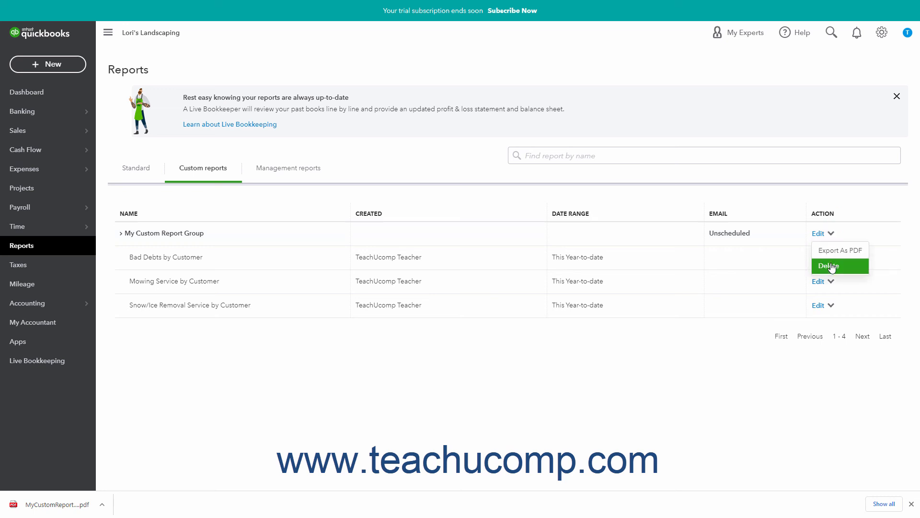
left_click(792, 412)
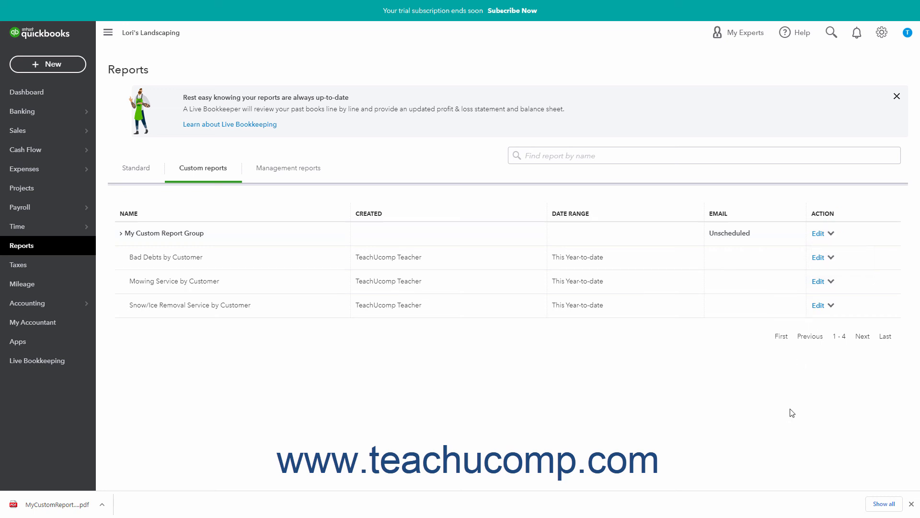
mouse_move(796, 399)
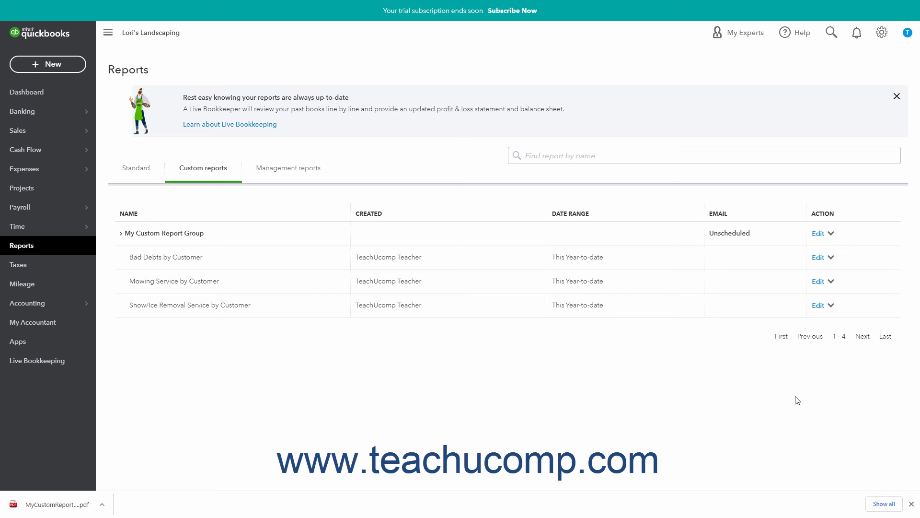
mouse_move(825, 357)
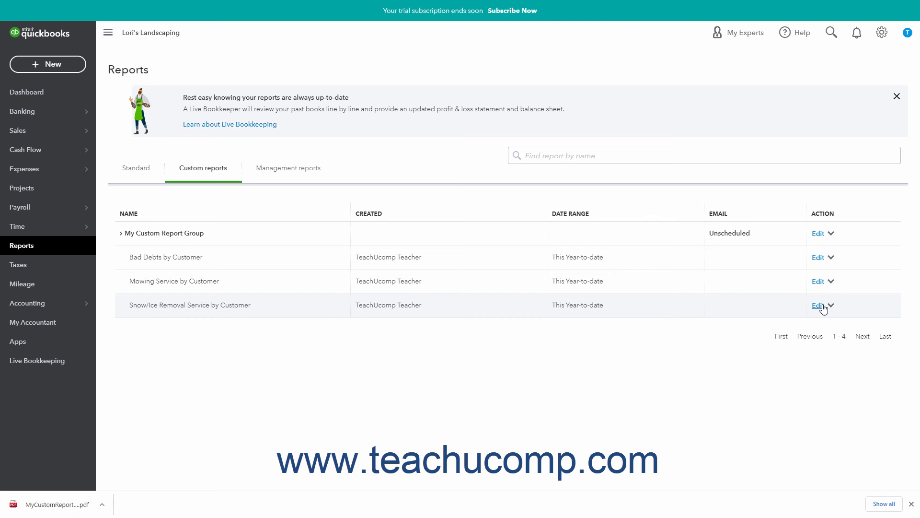
left_click(817, 305)
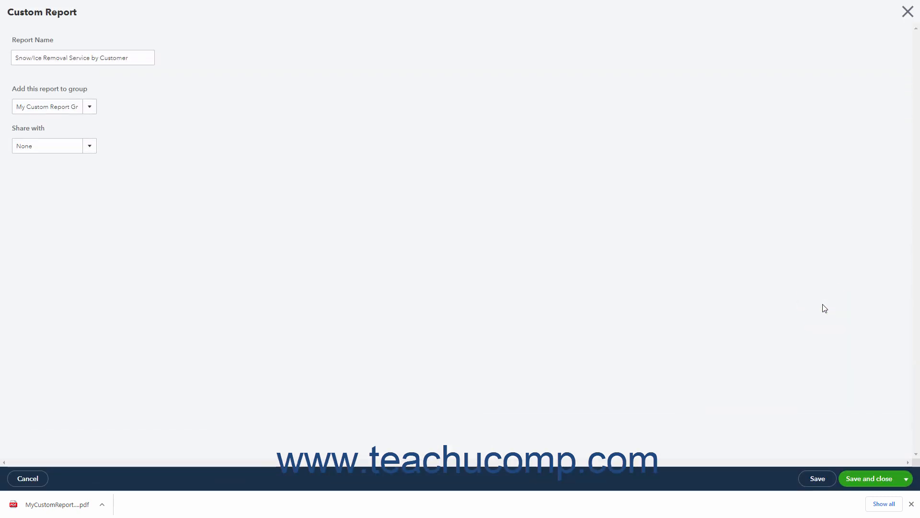
mouse_move(821, 307)
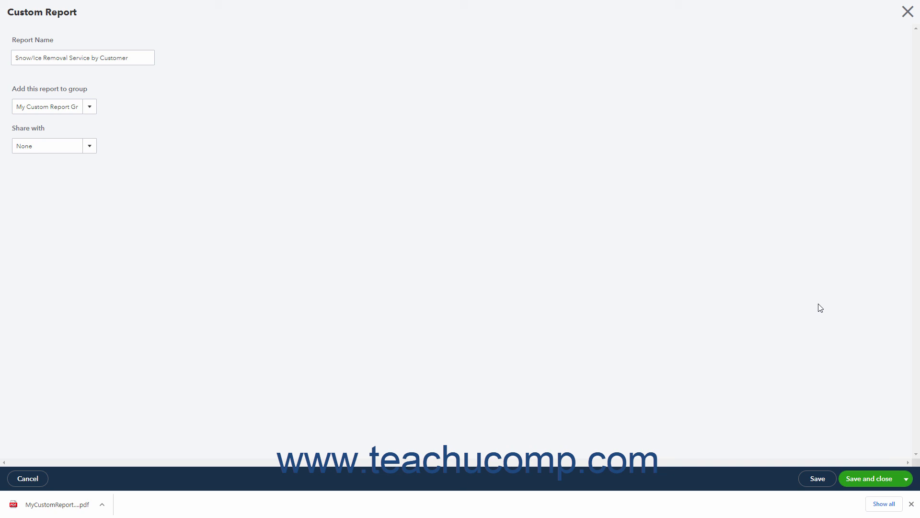
mouse_move(63, 85)
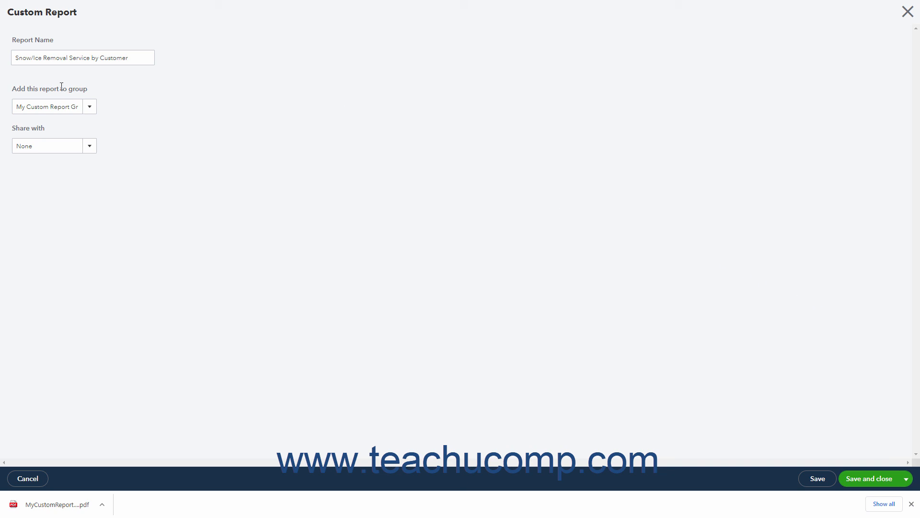
left_click(869, 478)
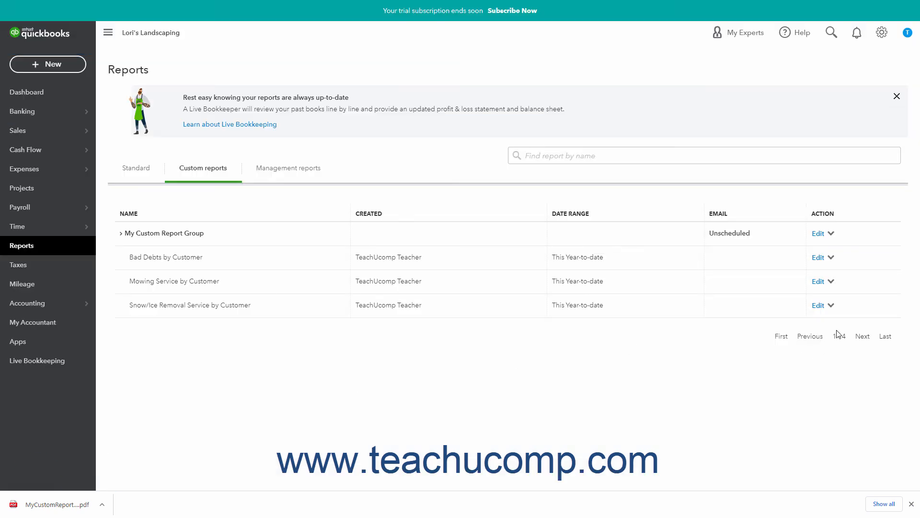
- Export the Snow/Ice Removal Service by Customer report to Excel from its actions menu
left_click(834, 306)
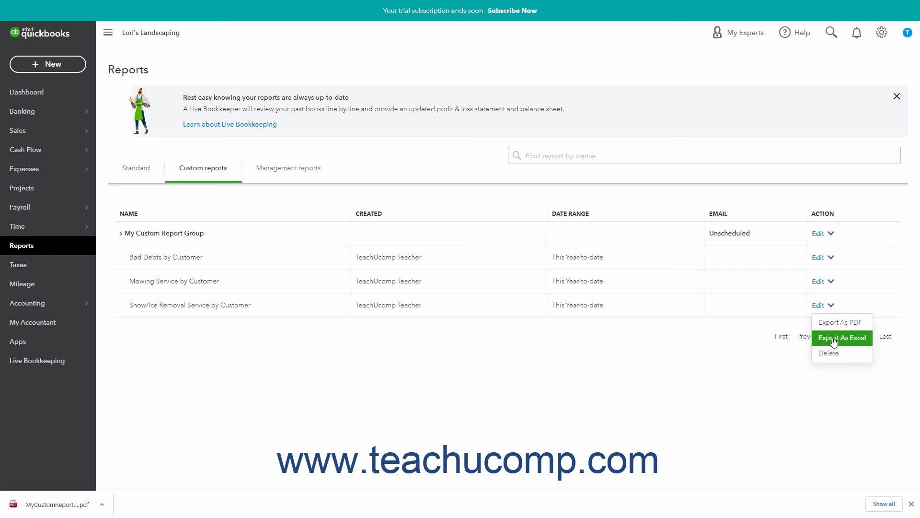
left_click(841, 338)
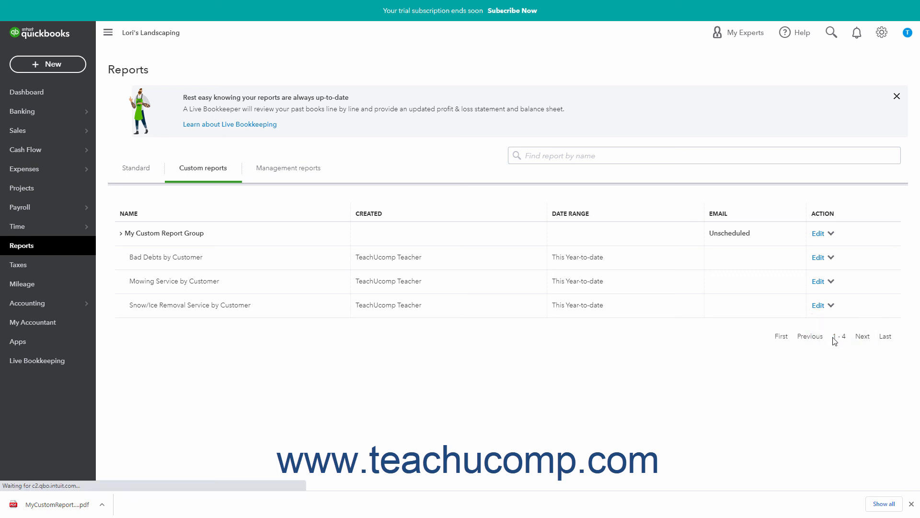